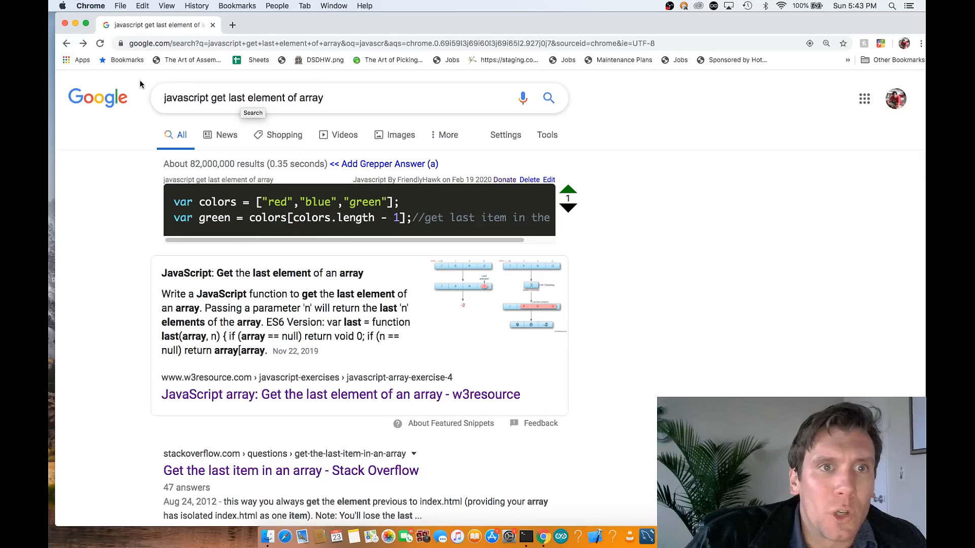
Scroll through the Google results for 'javascript get last element of array' and back up.
{"action": "scroll", "scroll_direction": "down", "scroll_amount": 3}
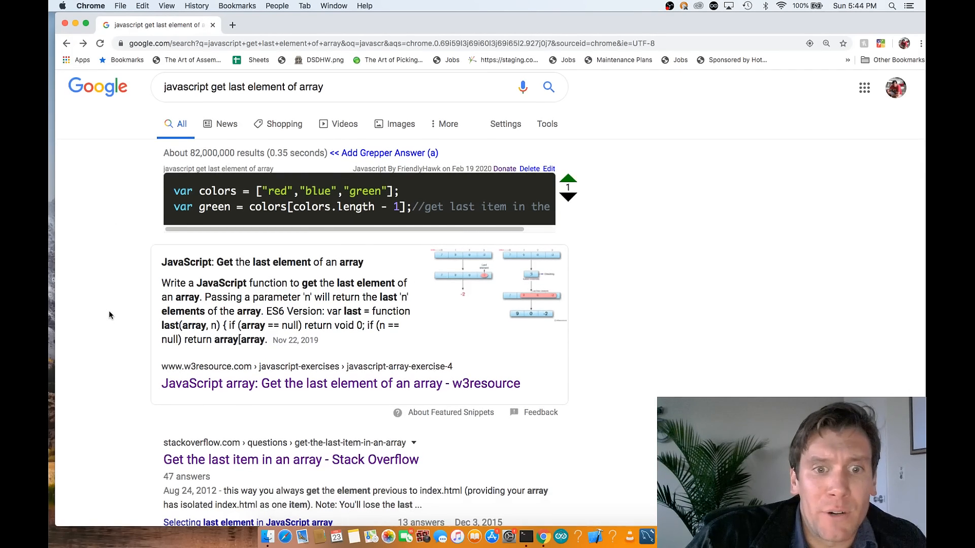
{"action": "scroll", "scroll_direction": "down", "scroll_amount": 3}
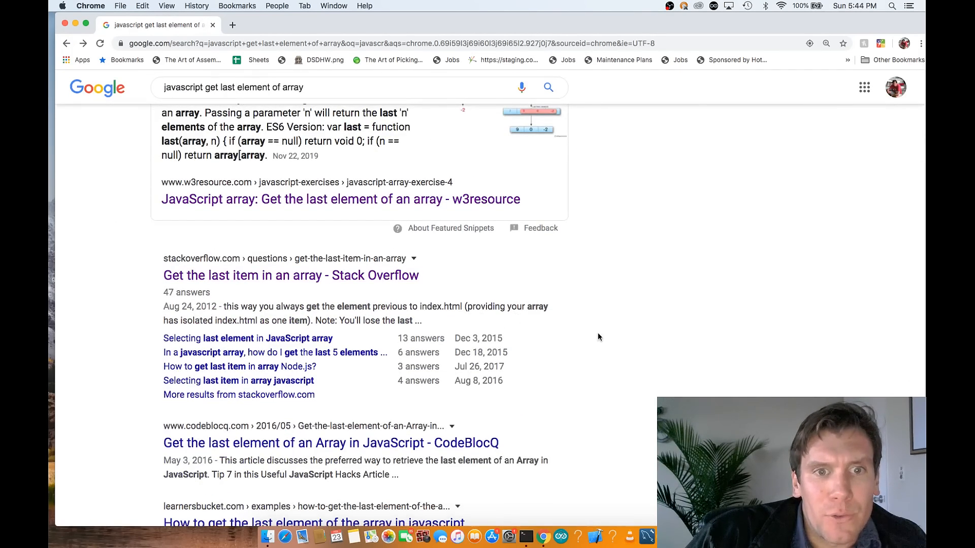
{"action": "scroll", "scroll_direction": "up", "scroll_amount": 3}
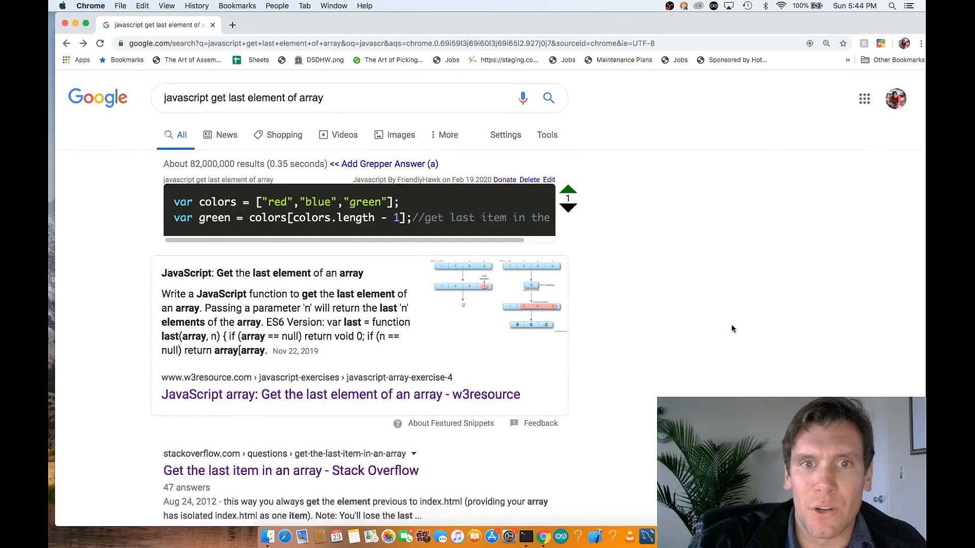
{"action": "mouse_move", "coordinate": [881, 52]}
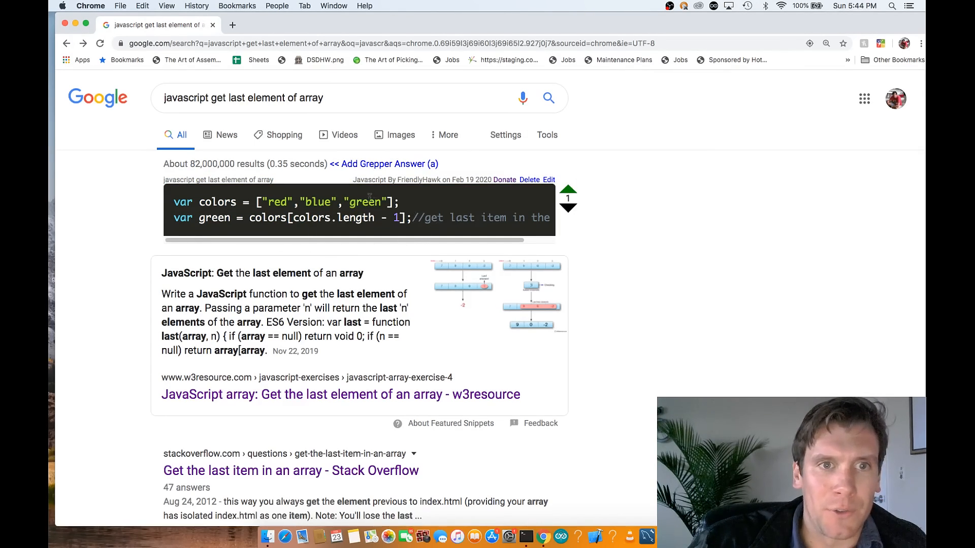
{"action": "mouse_move", "coordinate": [378, 263]}
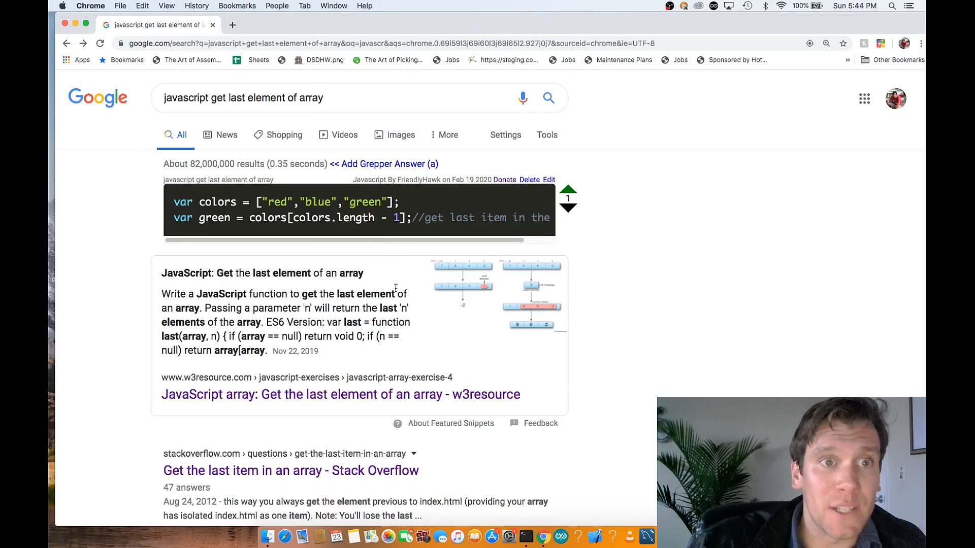
{"action": "mouse_move", "coordinate": [276, 153]}
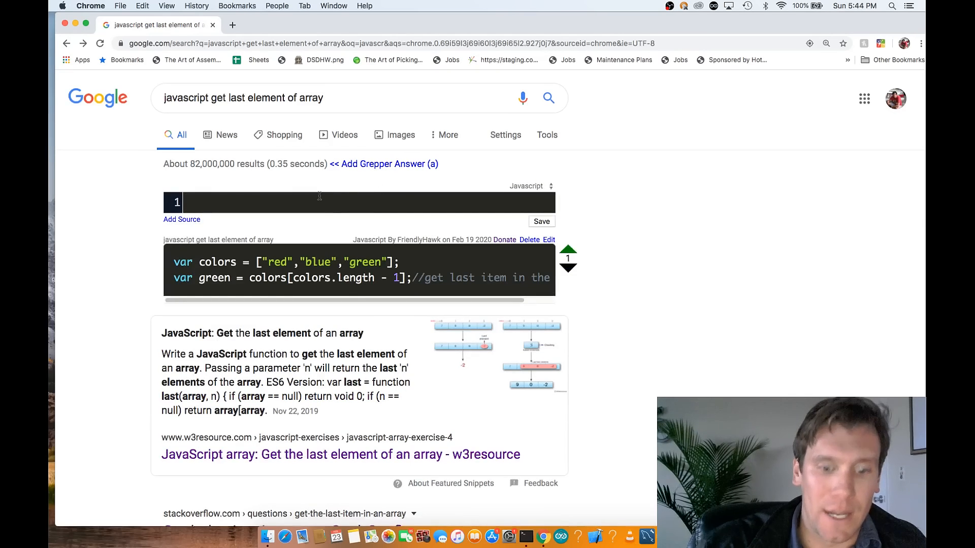
Save a throwaway answer reading 'put in somthing', then delete it and confirm.
{"action": "type", "text": "put in somthing"}
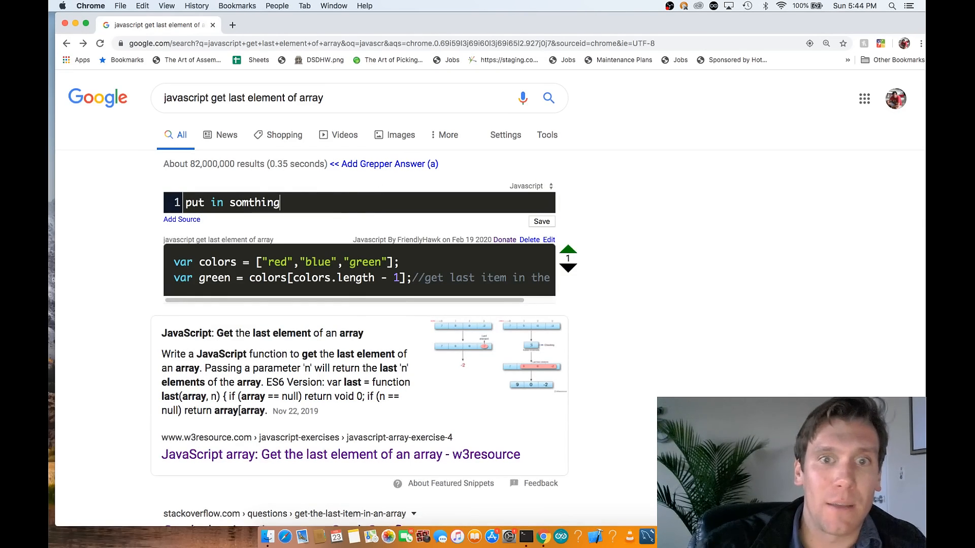
{"action": "left_click", "coordinate": [99, 43]}
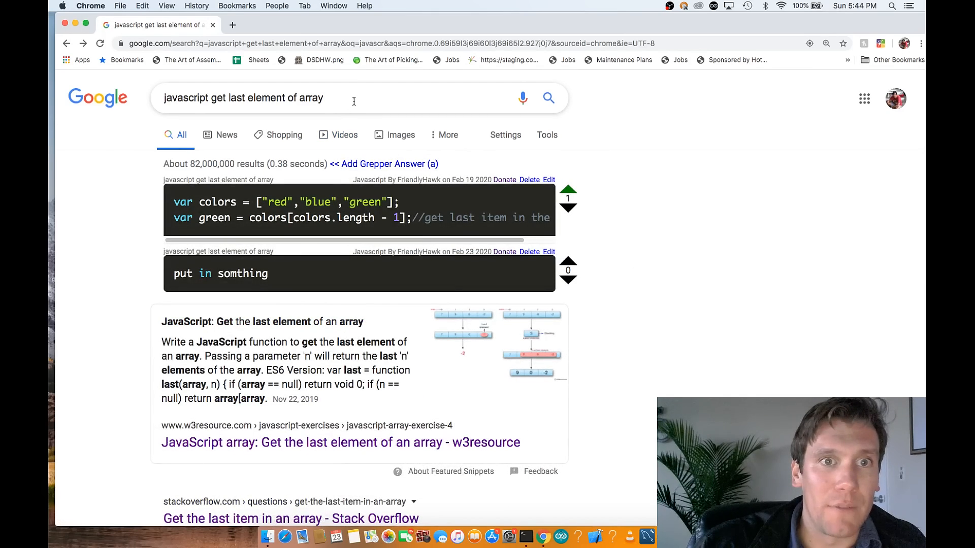
{"action": "mouse_move", "coordinate": [90, 143]}
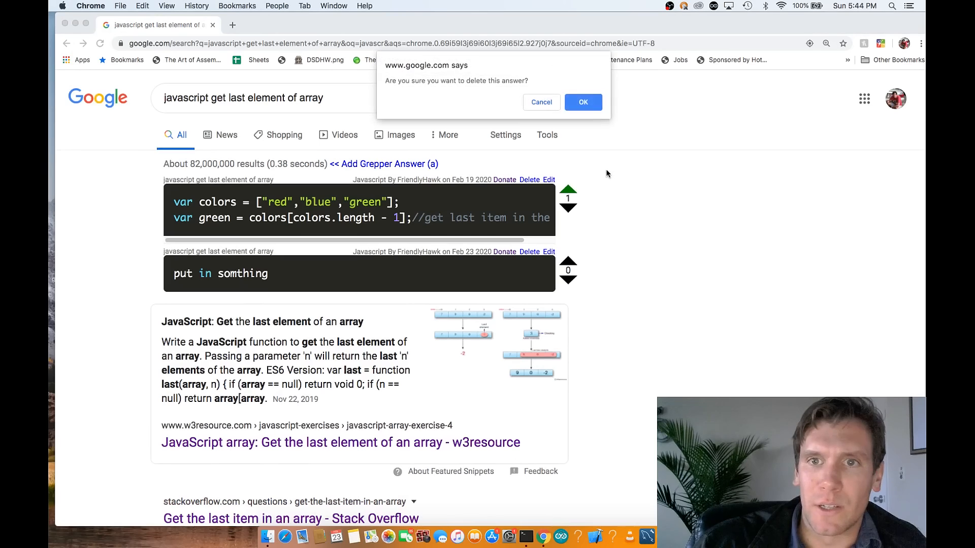
{"action": "left_click", "coordinate": [582, 101]}
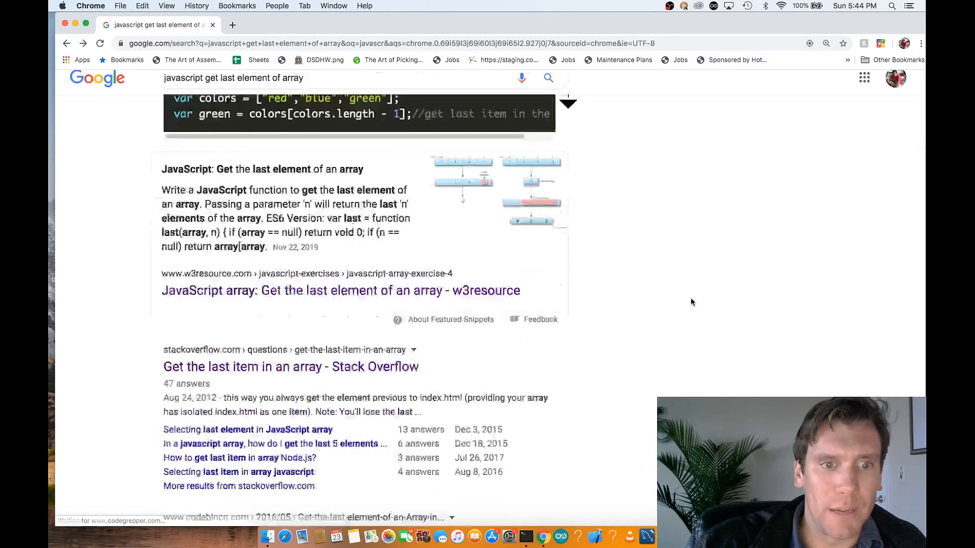
Go to the Stack Overflow question about getting an array's last item.
{"action": "scroll", "scroll_direction": "down", "scroll_amount": 3}
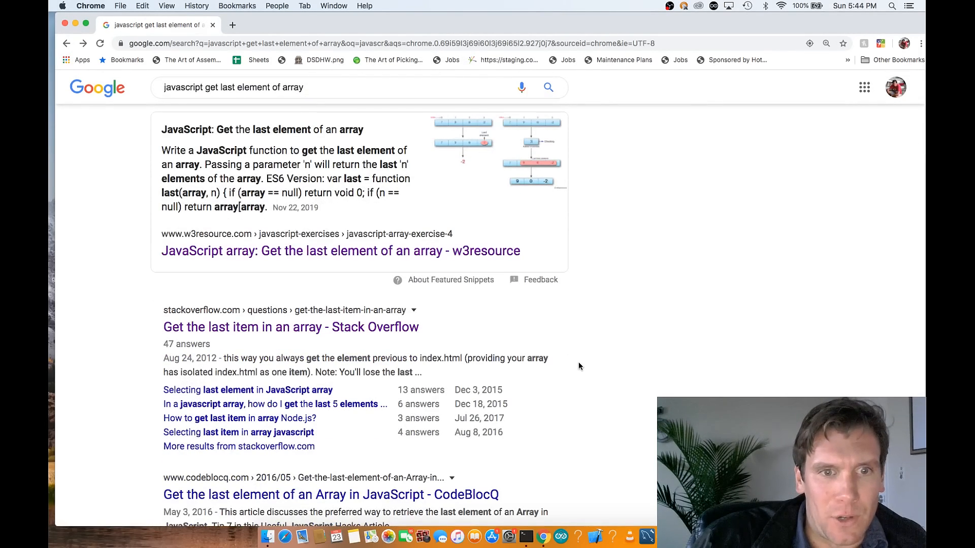
{"action": "left_click", "coordinate": [291, 327]}
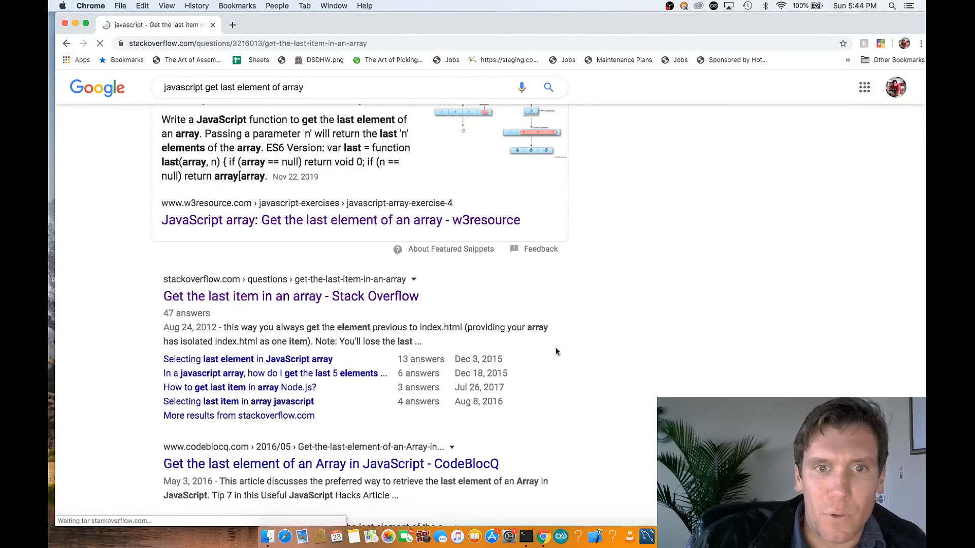
Load the accepted answer's code block into a Grepper answer draft via 'Edit & Save To Grepper'.
{"action": "left_click", "coordinate": [290, 295]}
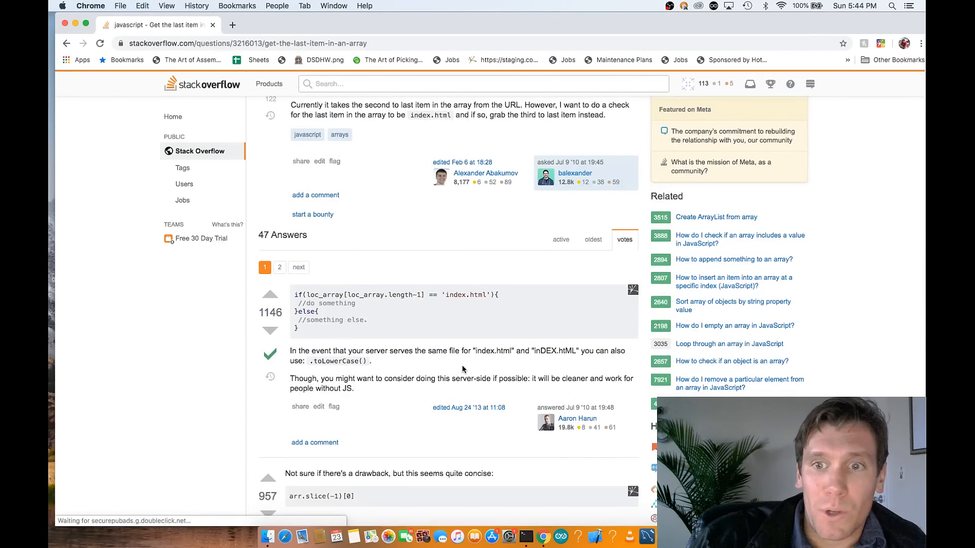
{"action": "scroll", "scroll_direction": "down", "scroll_amount": 3}
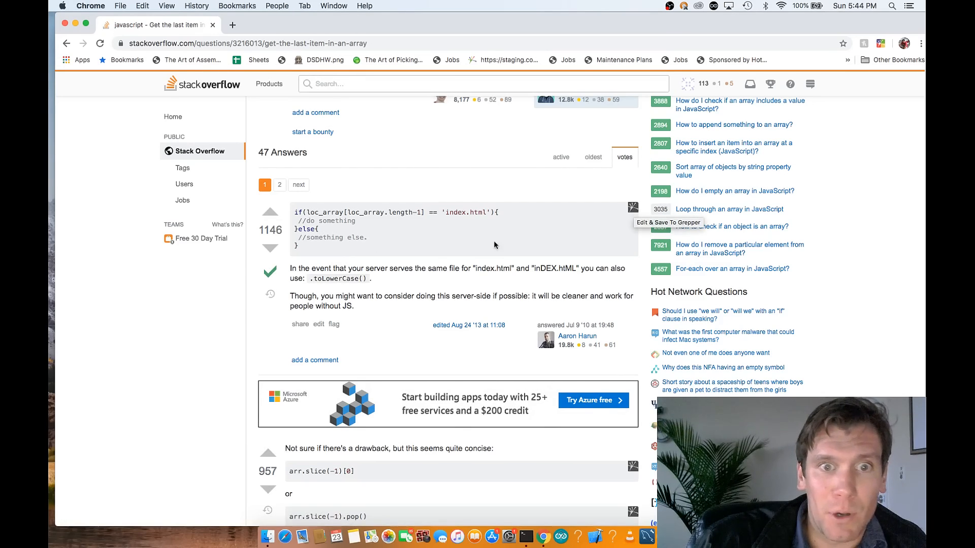
{"action": "mouse_move", "coordinate": [307, 248]}
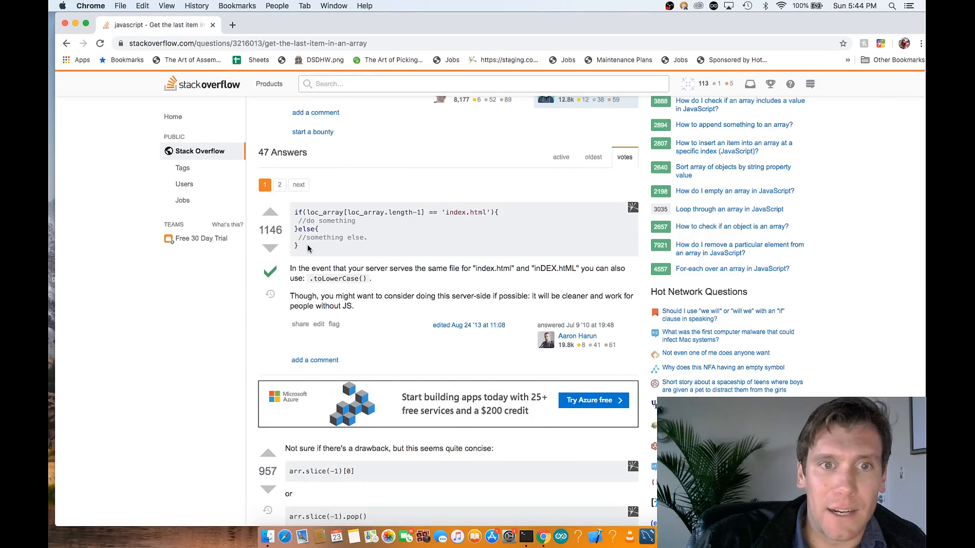
{"action": "left_click", "coordinate": [633, 207]}
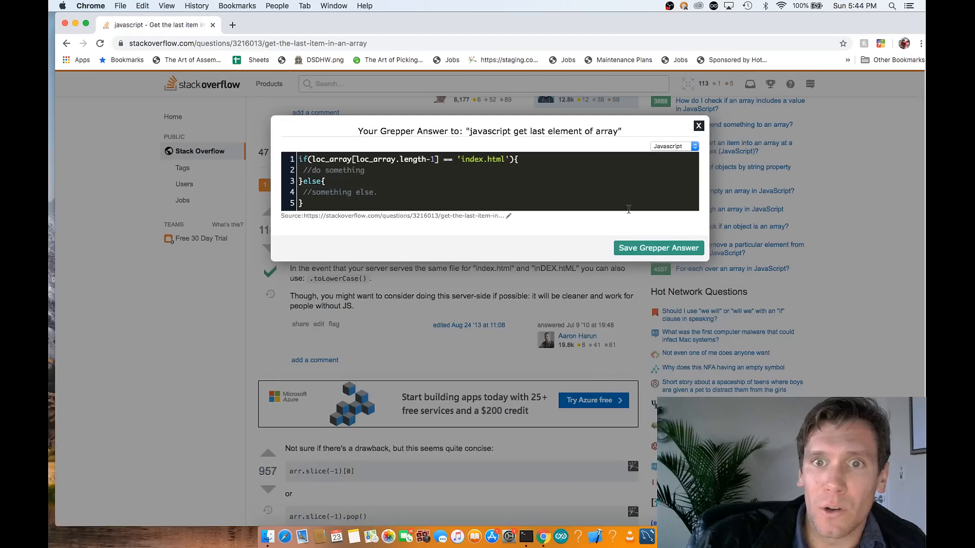
{"action": "mouse_move", "coordinate": [658, 248]}
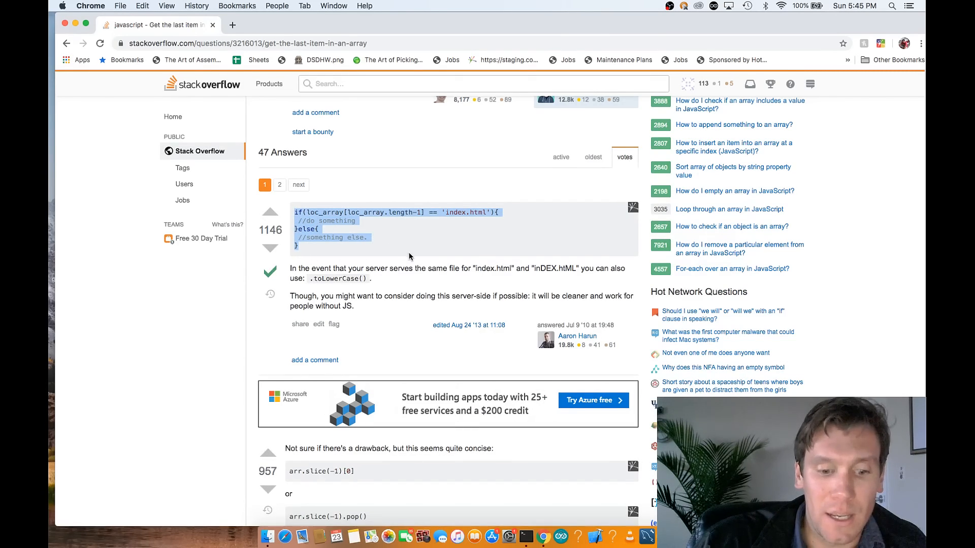
{"action": "left_click", "coordinate": [633, 208]}
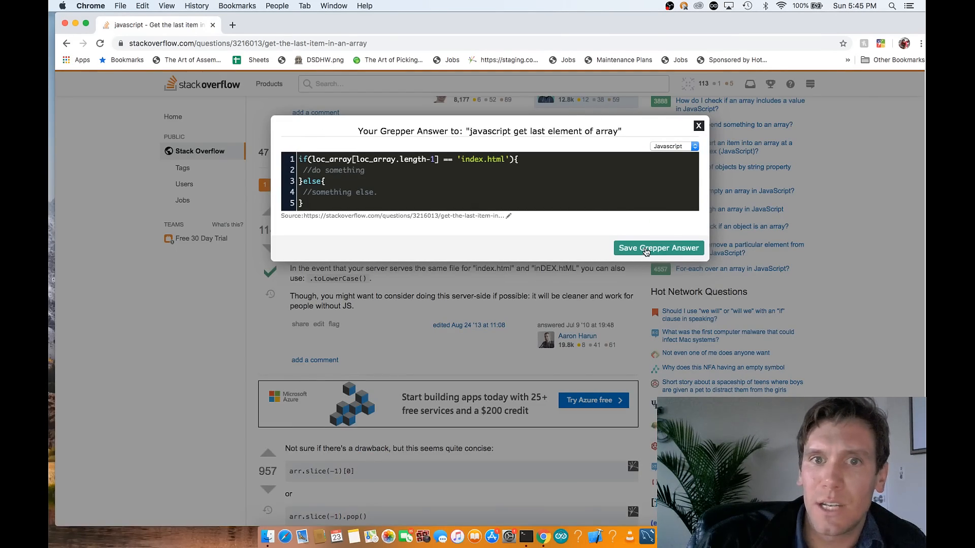
Save the code as a Grepper answer and return to the Google results.
{"action": "left_click", "coordinate": [658, 248]}
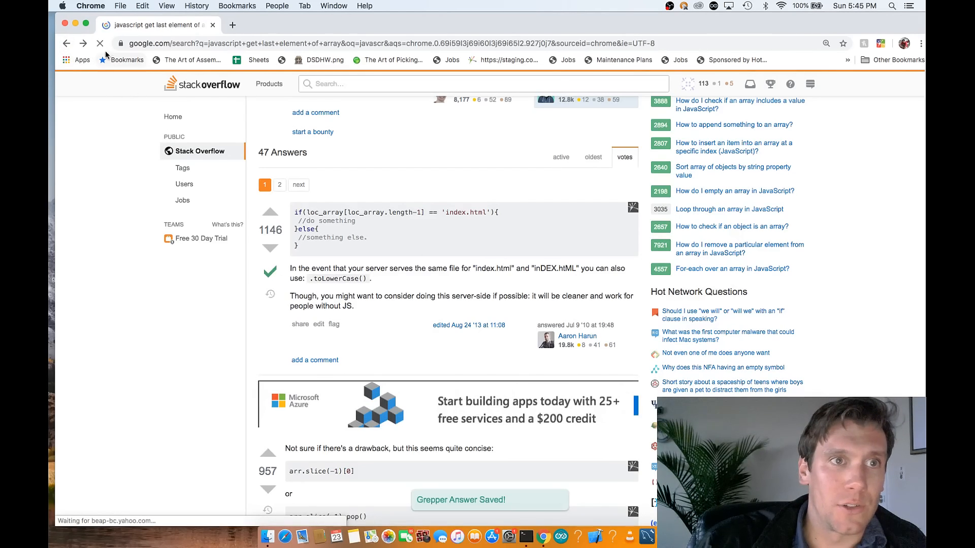
{"action": "left_click", "coordinate": [67, 44]}
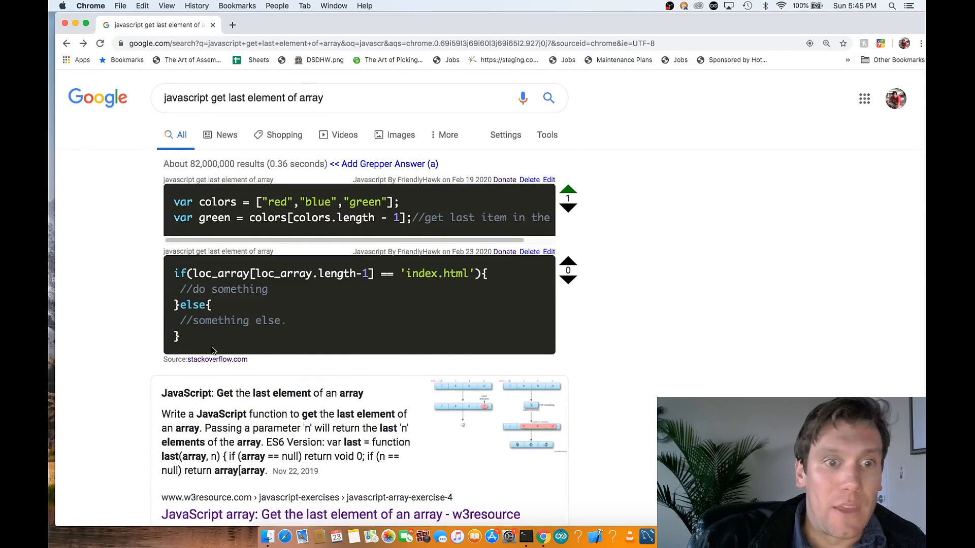
Check the new stackoverflow.com-sourced snippet in the results, then show the Grepper extension panel.
{"action": "scroll", "scroll_direction": "down", "scroll_amount": 3}
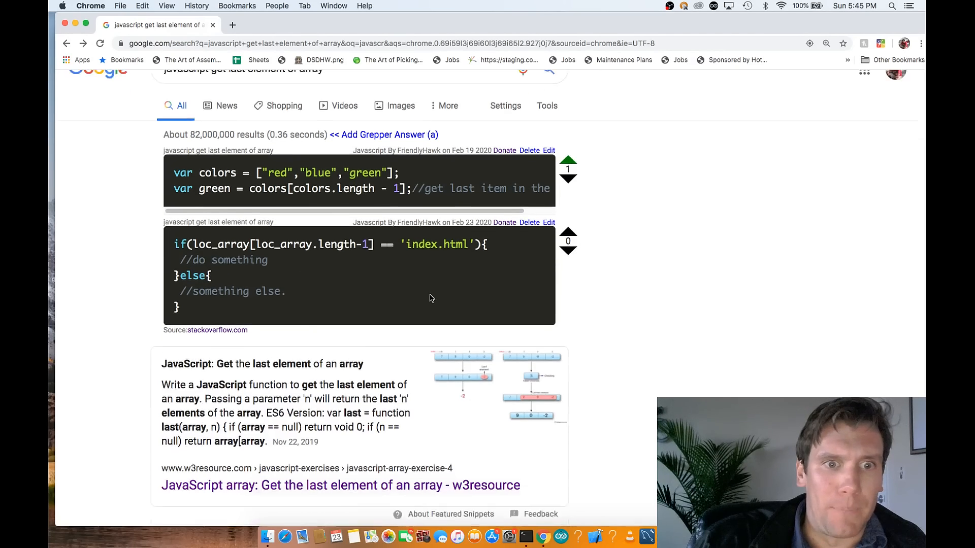
{"action": "left_click", "coordinate": [882, 43]}
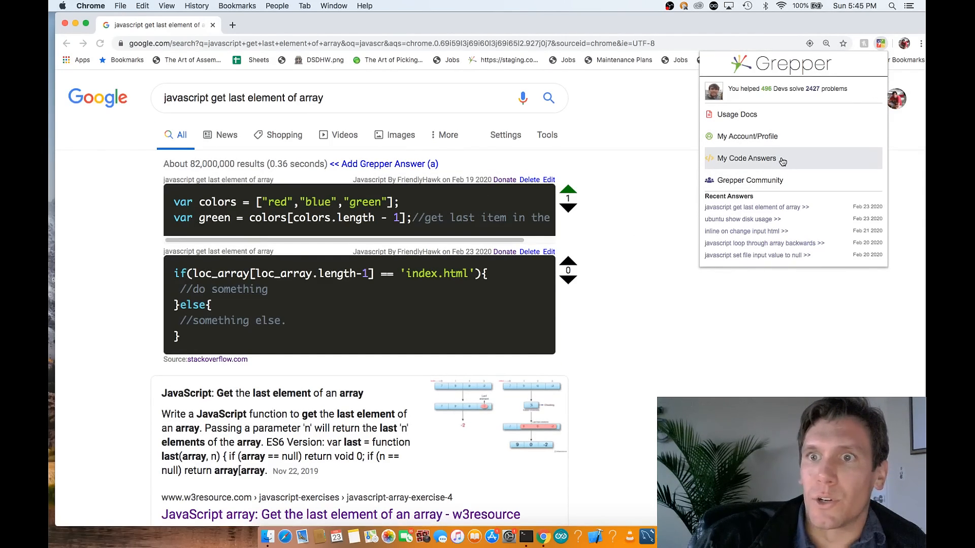
View My Code Answers on codegrepper.com, with the new last-element snippet listed first.
{"action": "left_click", "coordinate": [746, 158]}
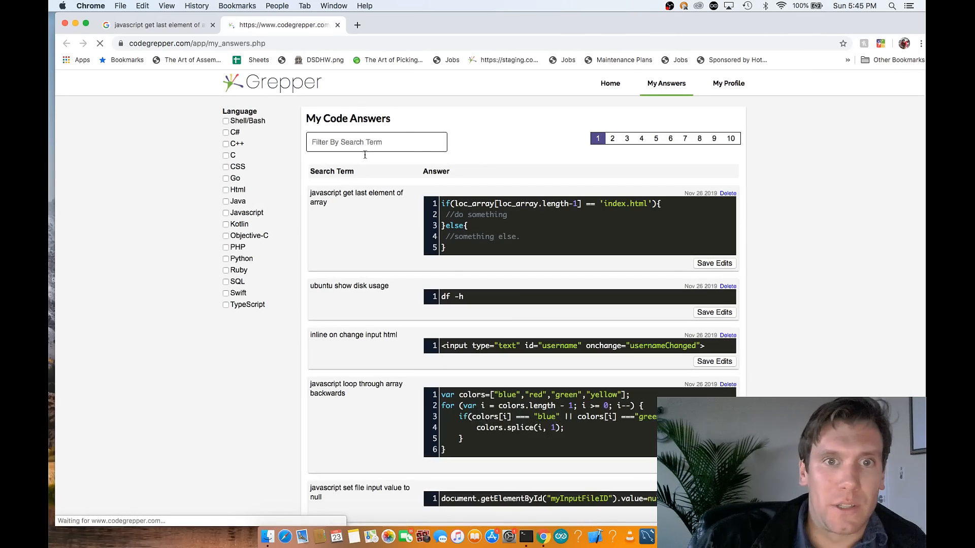
{"action": "scroll", "scroll_direction": "down", "scroll_amount": 3}
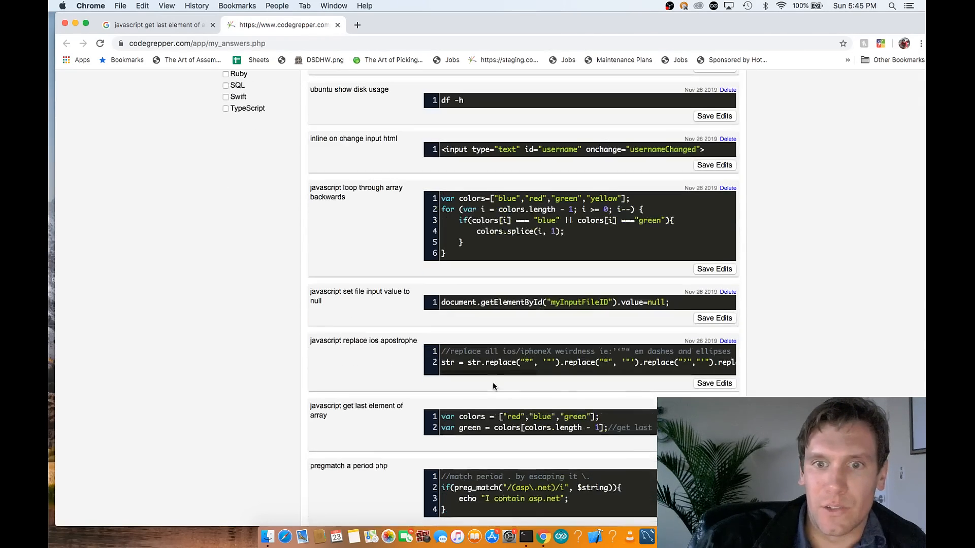
{"action": "scroll", "scroll_direction": "up", "scroll_amount": 3}
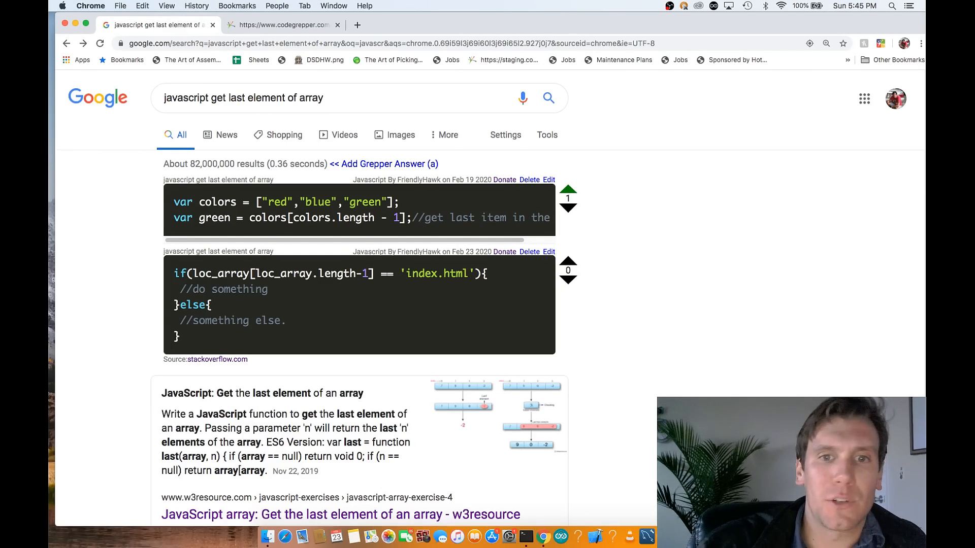
{"action": "mouse_move", "coordinate": [603, 372]}
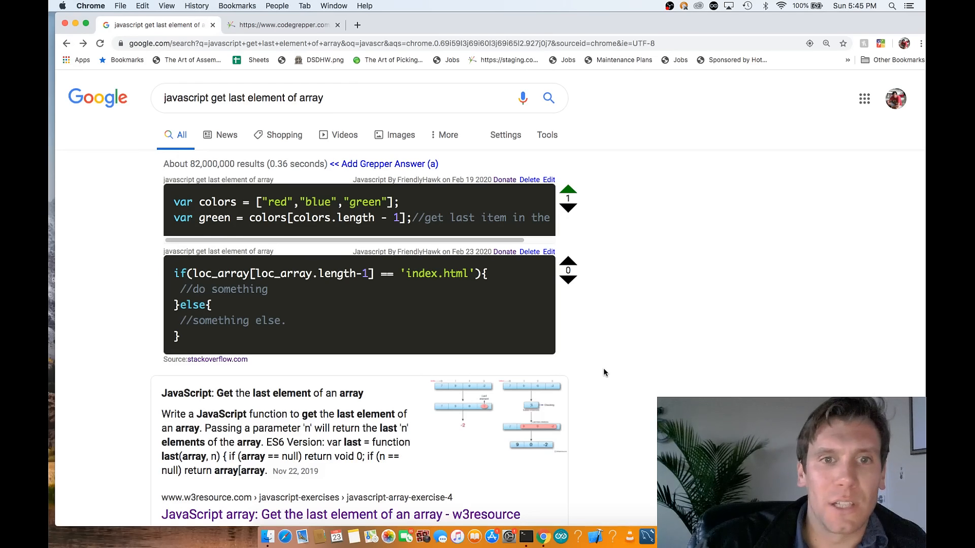
{"action": "mouse_move", "coordinate": [692, 345]}
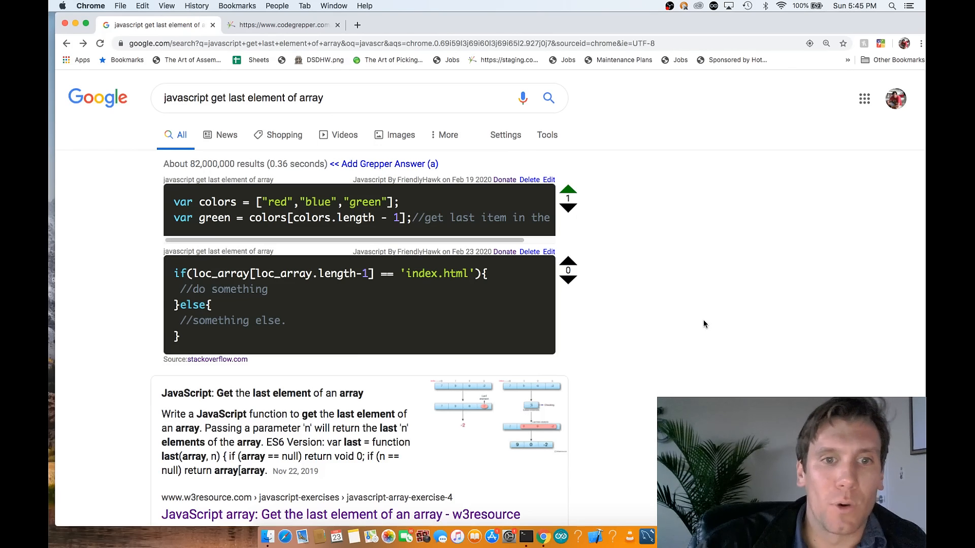
{"action": "mouse_move", "coordinate": [797, 339]}
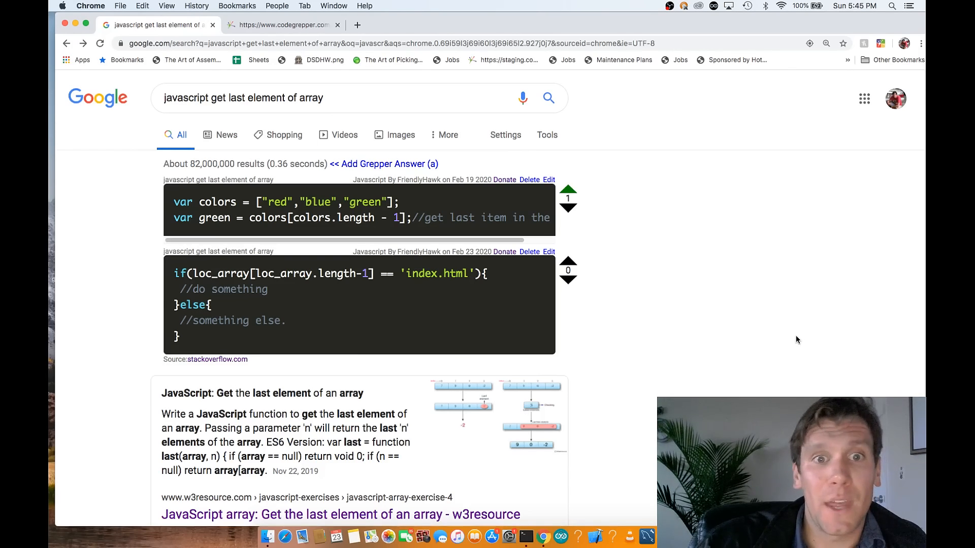